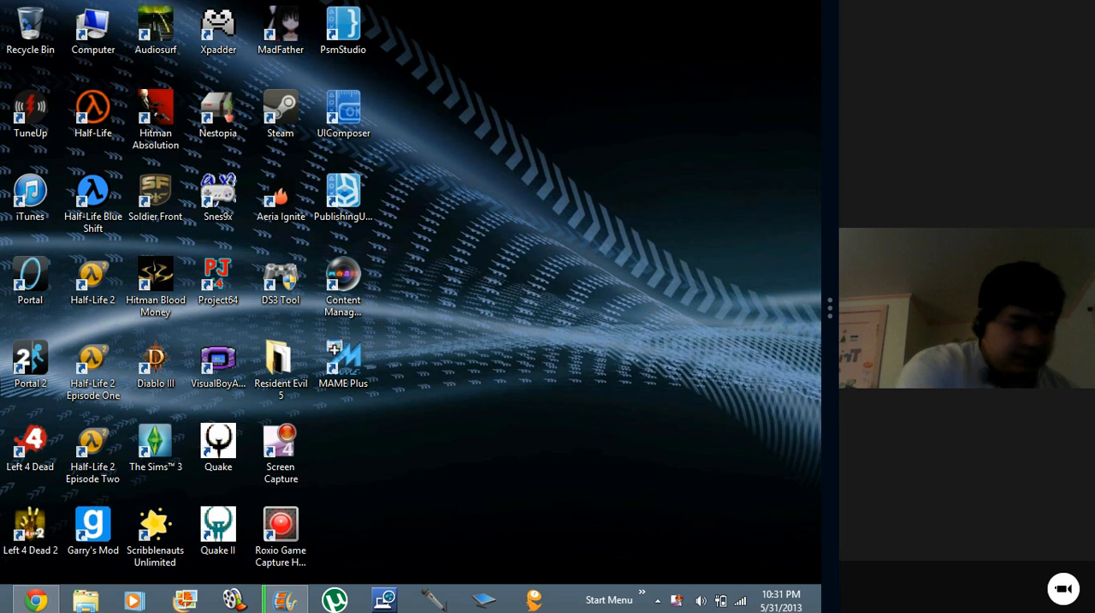
- Launch MotioninJoy Gamepad tool showing the DualShock 3 connected over USB
click(280, 277)
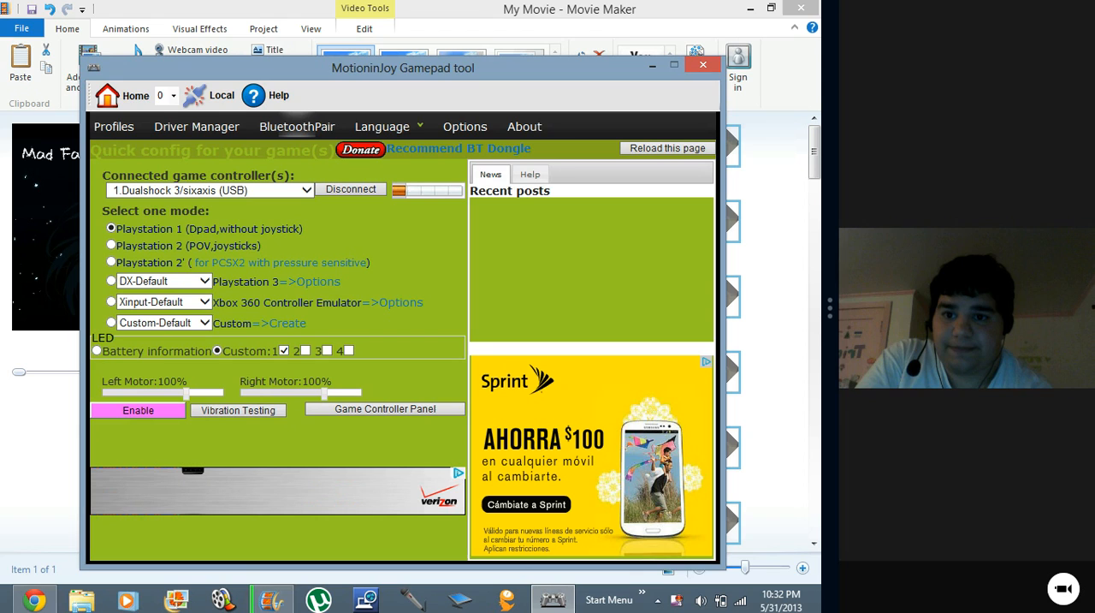
- Pair the DualShock 3 with the Bluetooth adapter via Pair Now on the BluetoothPair page
click(298, 126)
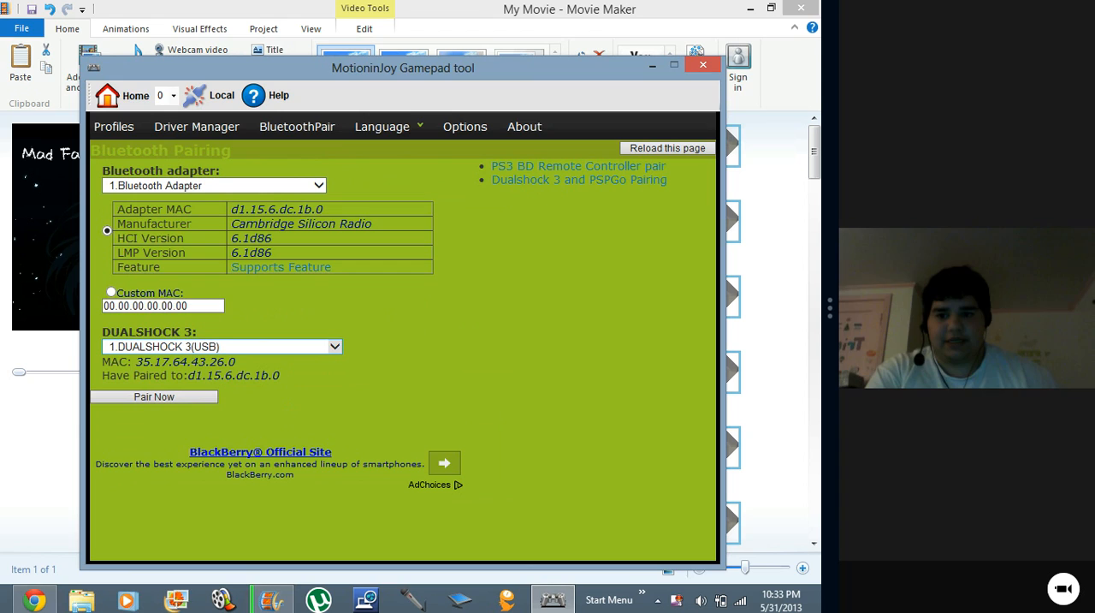
mouse_move(154, 397)
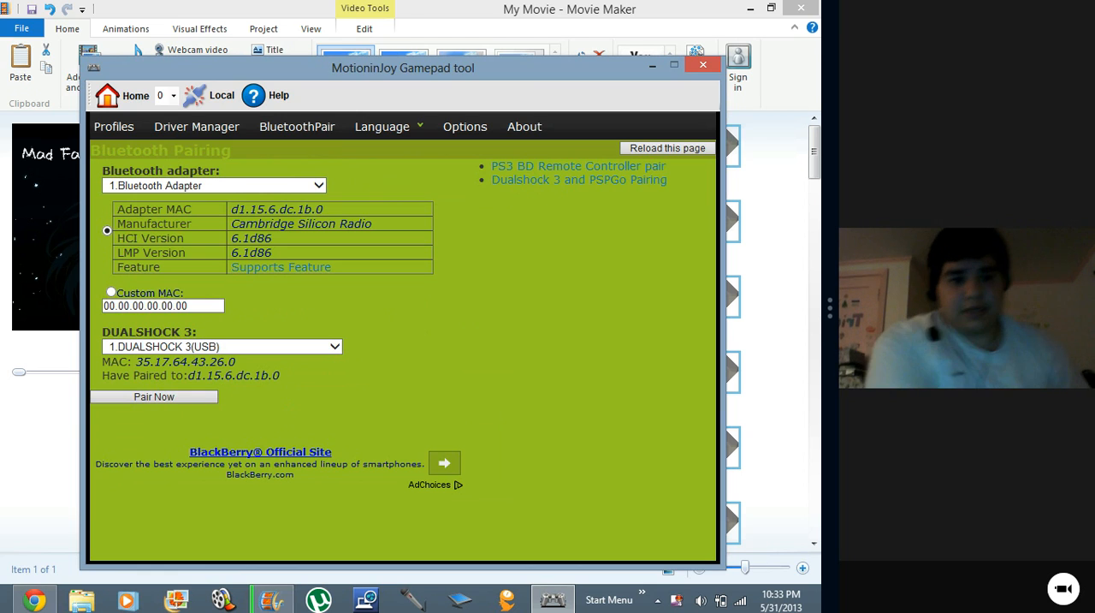
click(222, 345)
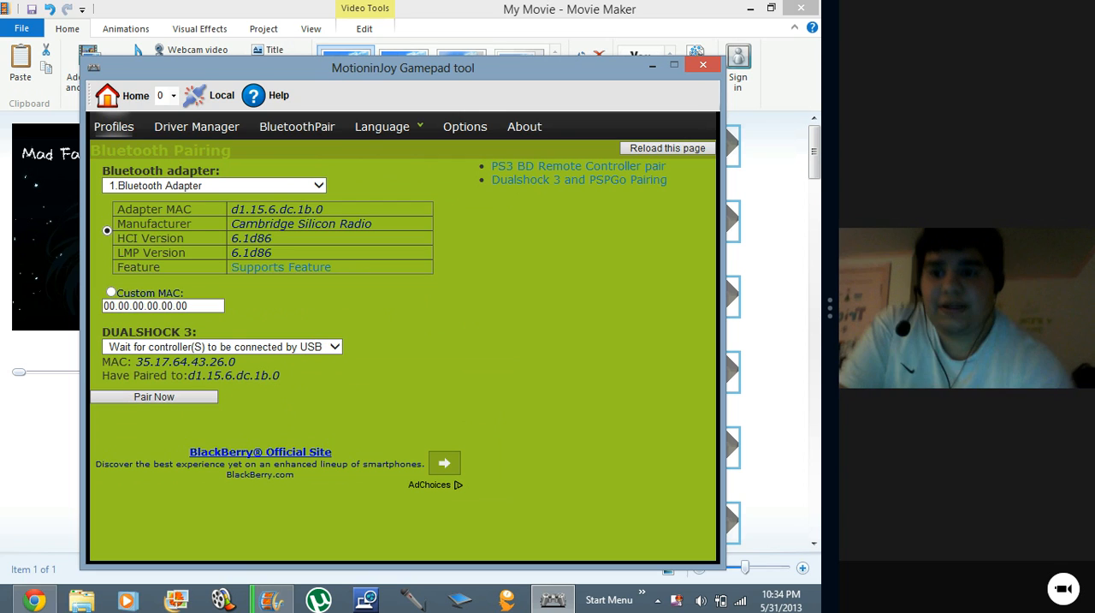
- Enable the Xinput-Default Xbox 360 Controller Emulator profile for the Bluetooth-connected DualShock 3
click(113, 127)
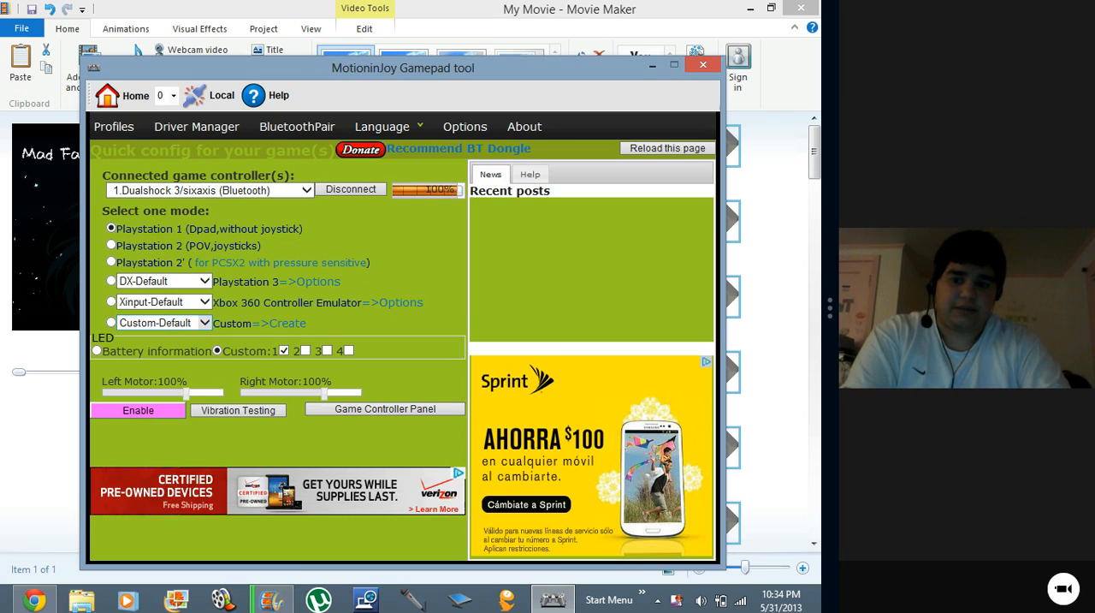
click(109, 302)
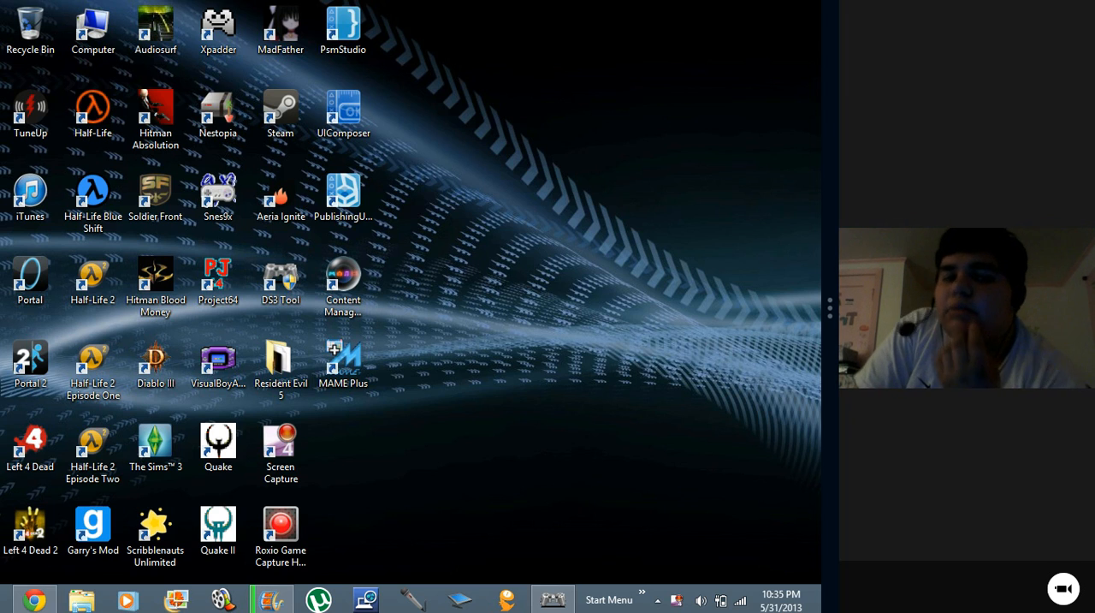
- Launch Snes9x and load 'Street Fighter II Turbo - Hyper Fighting.smc' from the Roms folder
click(218, 192)
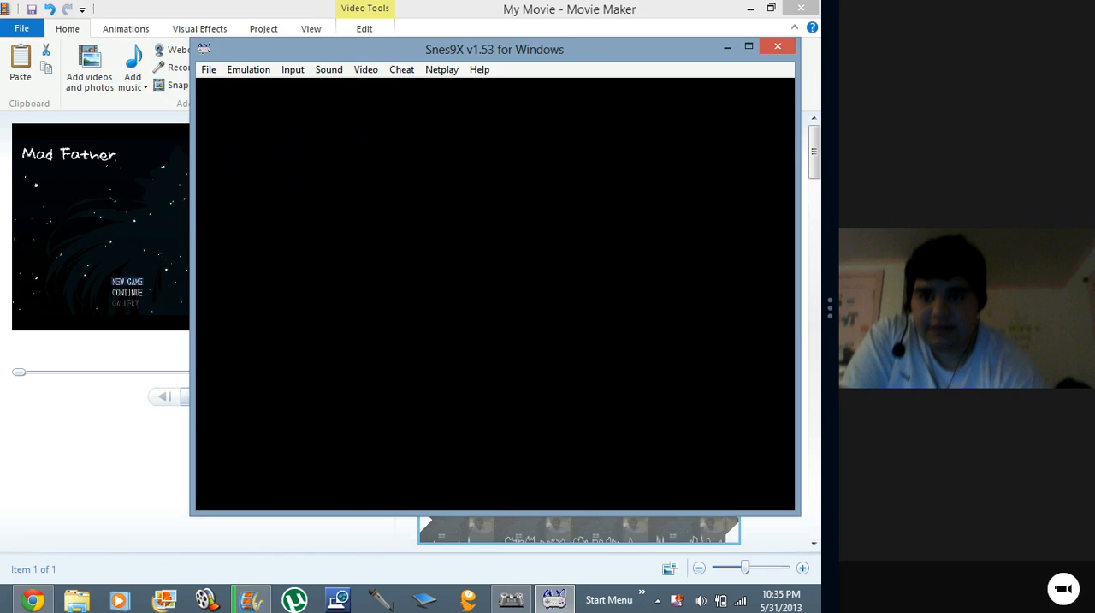
click(128, 79)
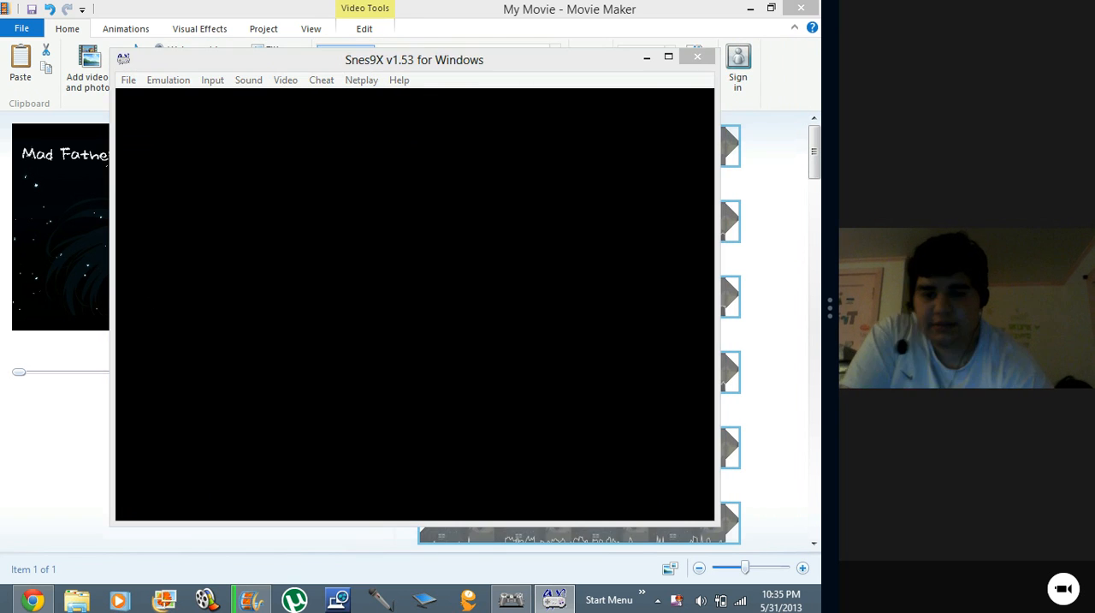
click(129, 79)
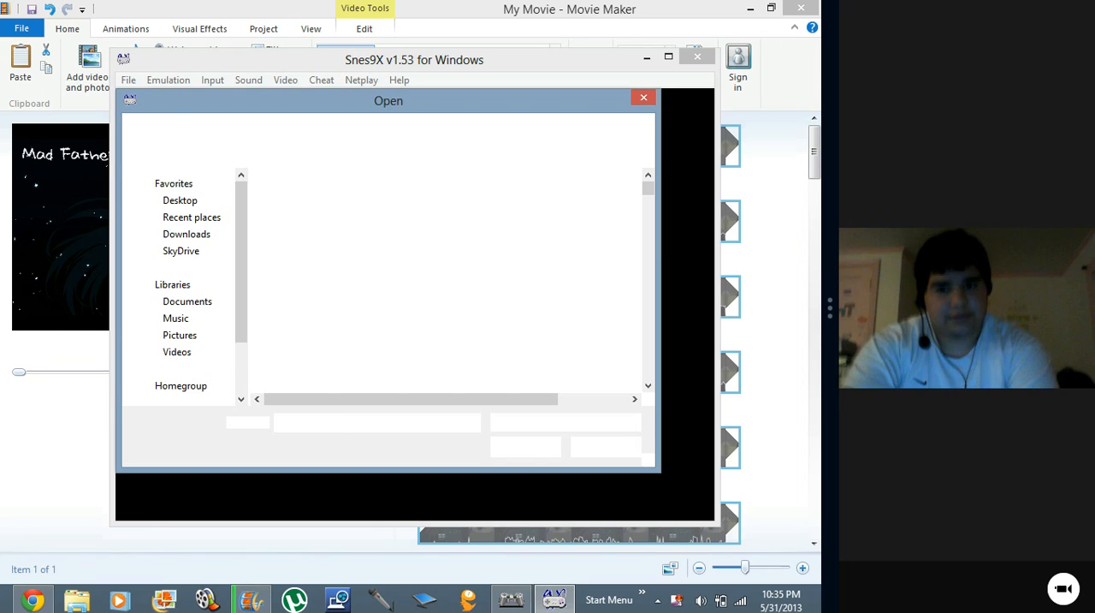
click(322, 332)
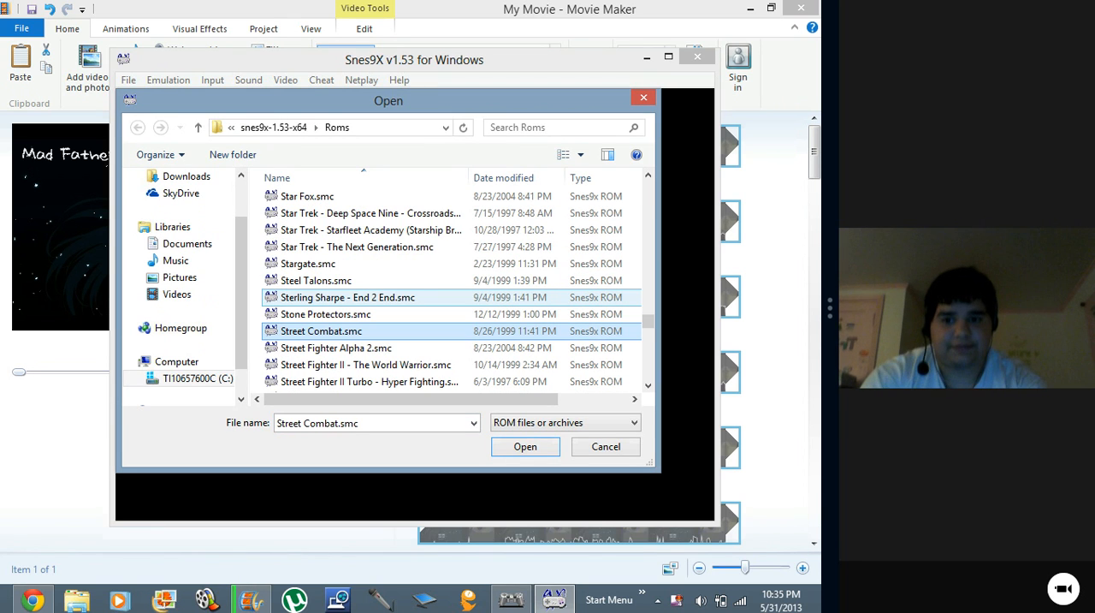
click(370, 366)
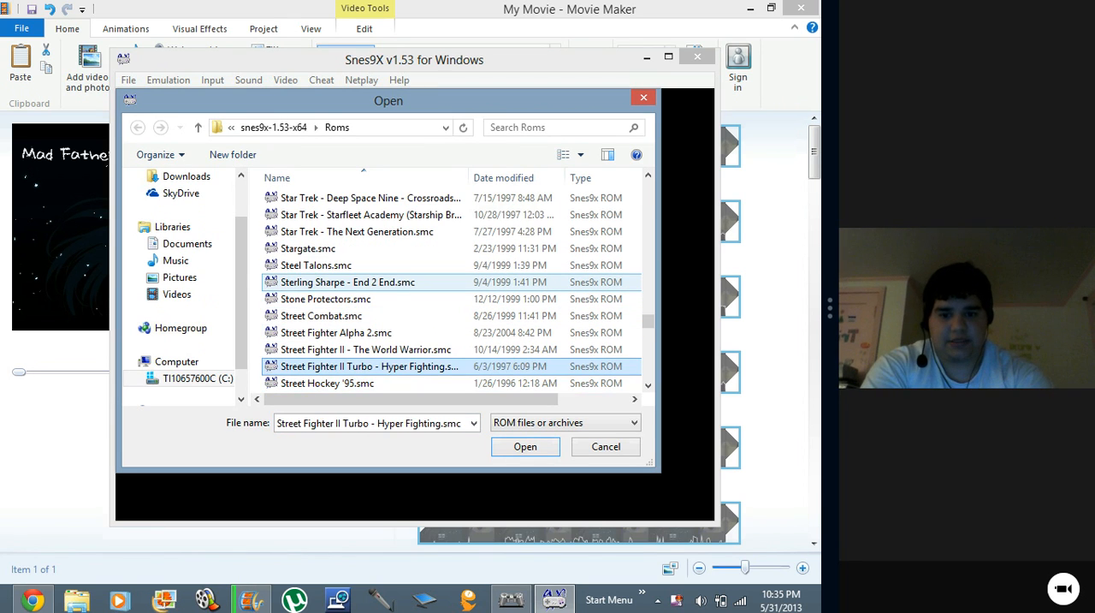
click(523, 445)
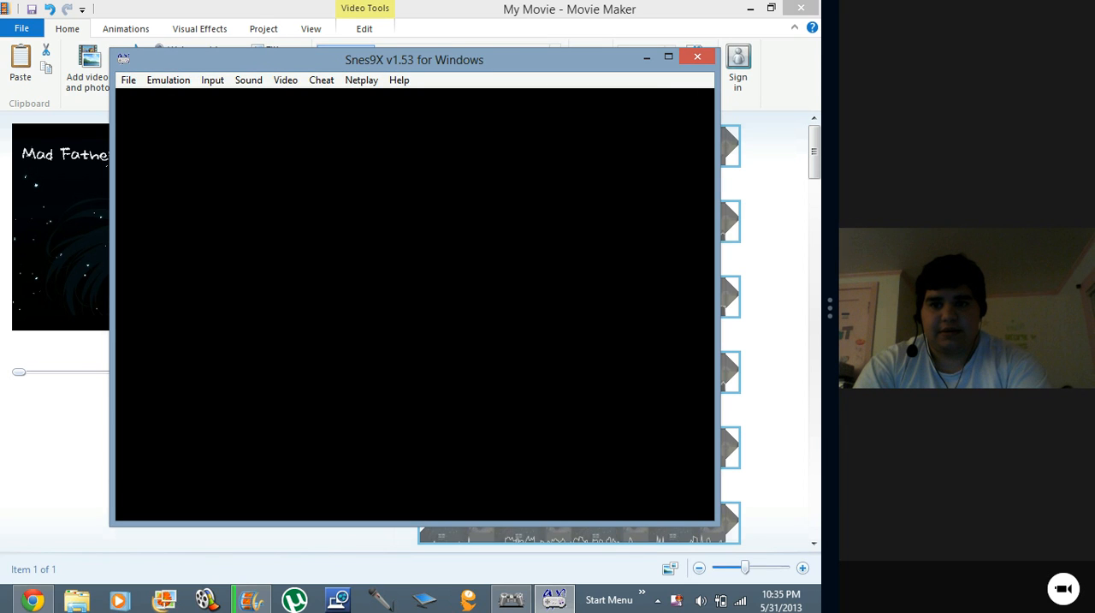
- In Input Configuration, assign Joypad #1 directions and buttons to the DualShock 3 D-pad and buttons
click(212, 79)
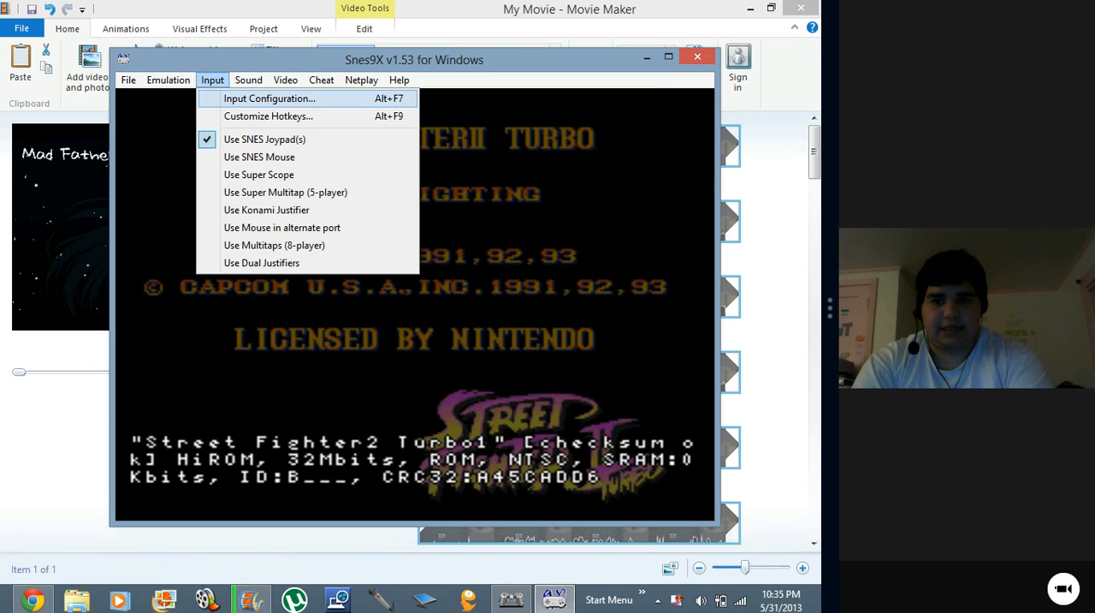
click(269, 98)
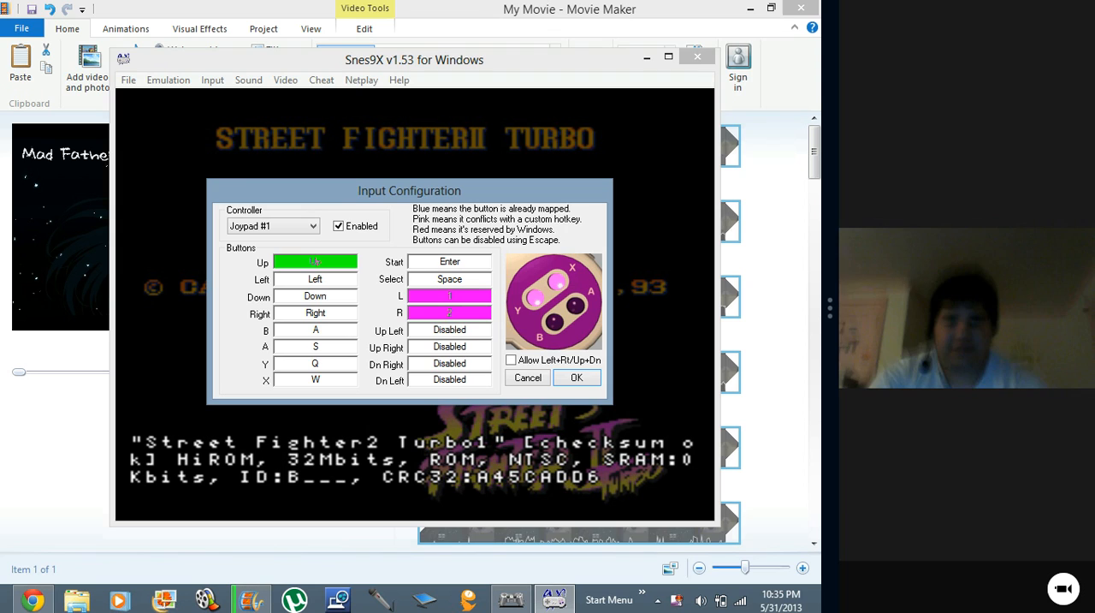
click(315, 312)
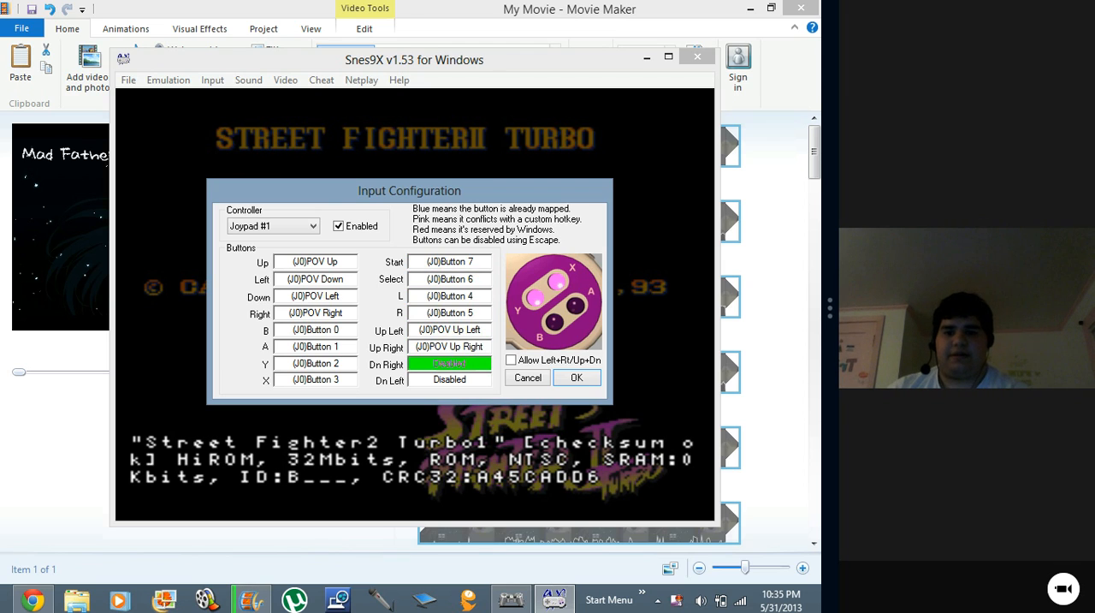
click(449, 380)
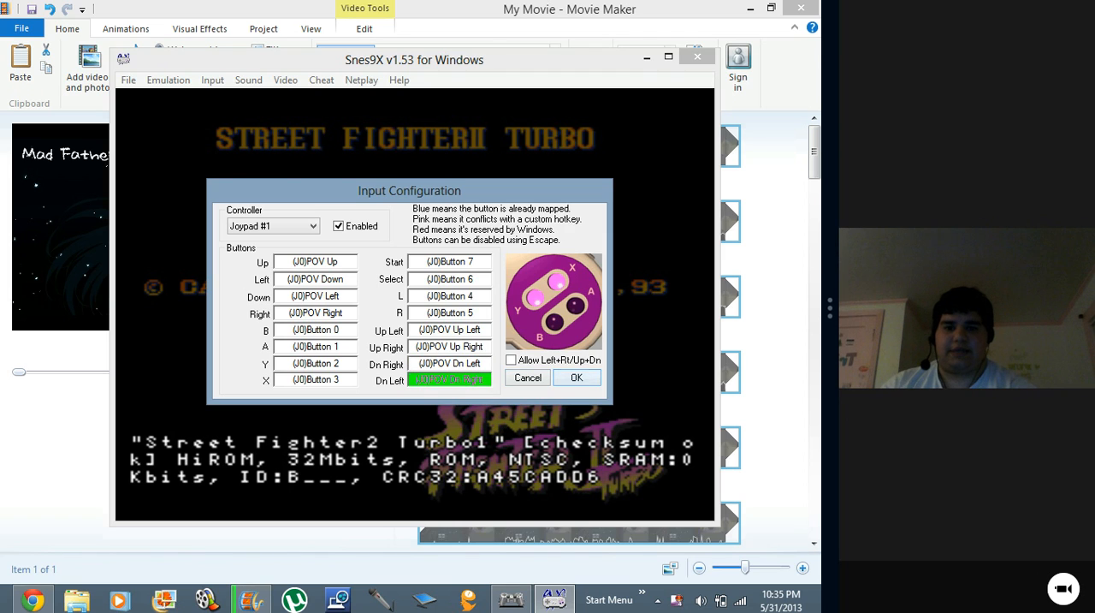
- Confirm the mapping, play a round against Zangief, then close Snes9x
click(575, 376)
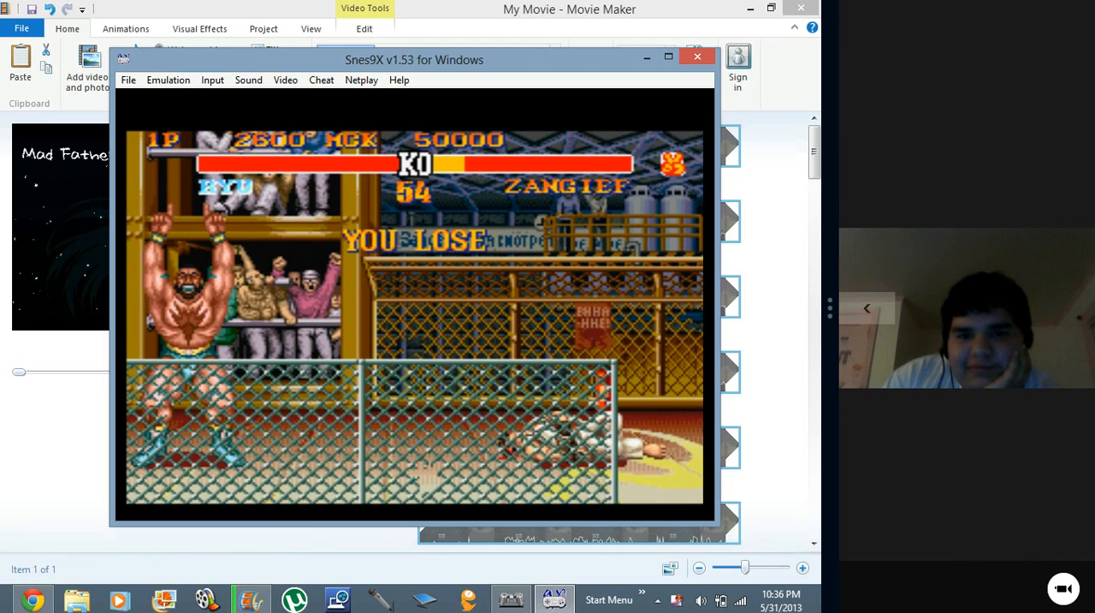
click(695, 66)
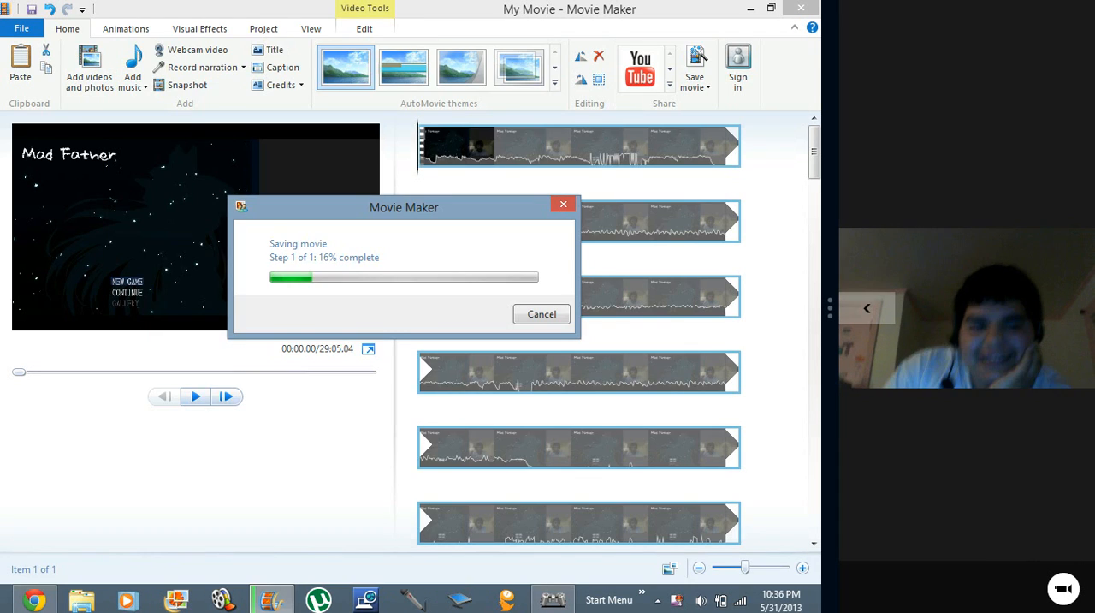